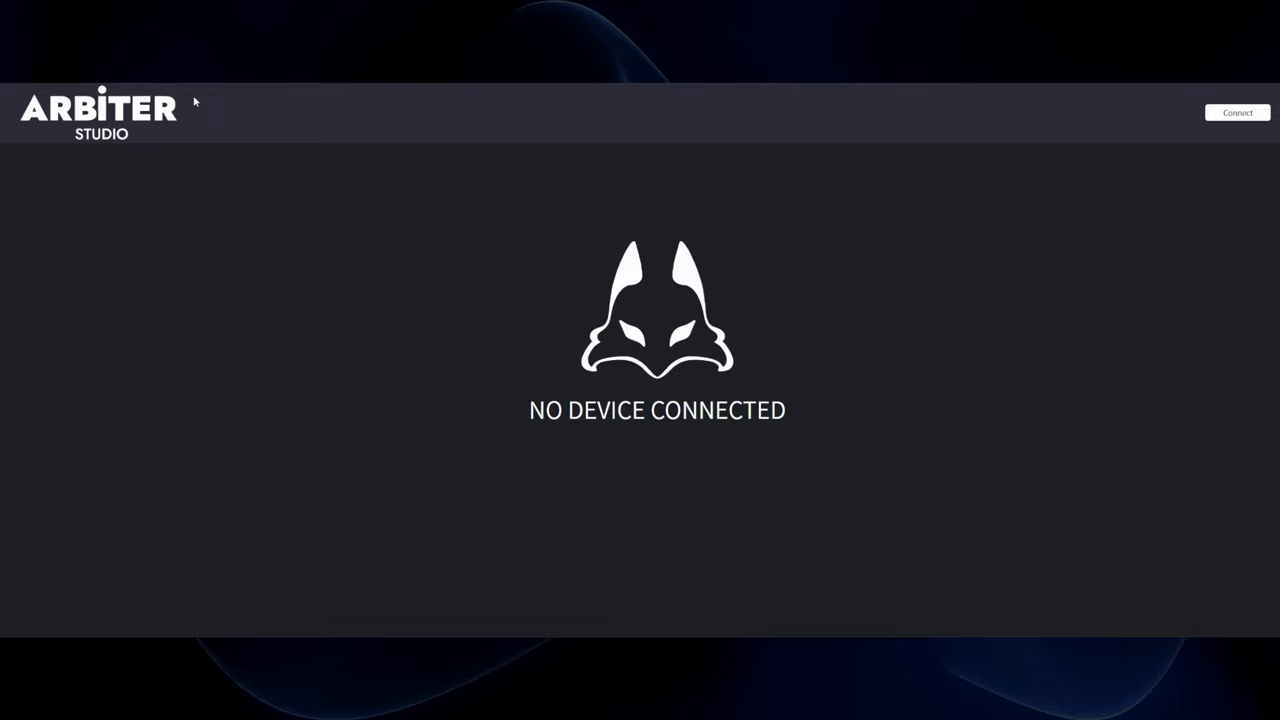
- Connect the Polar 65 keyboard and take a brief look at its Lighting settings
left_click(1236, 112)
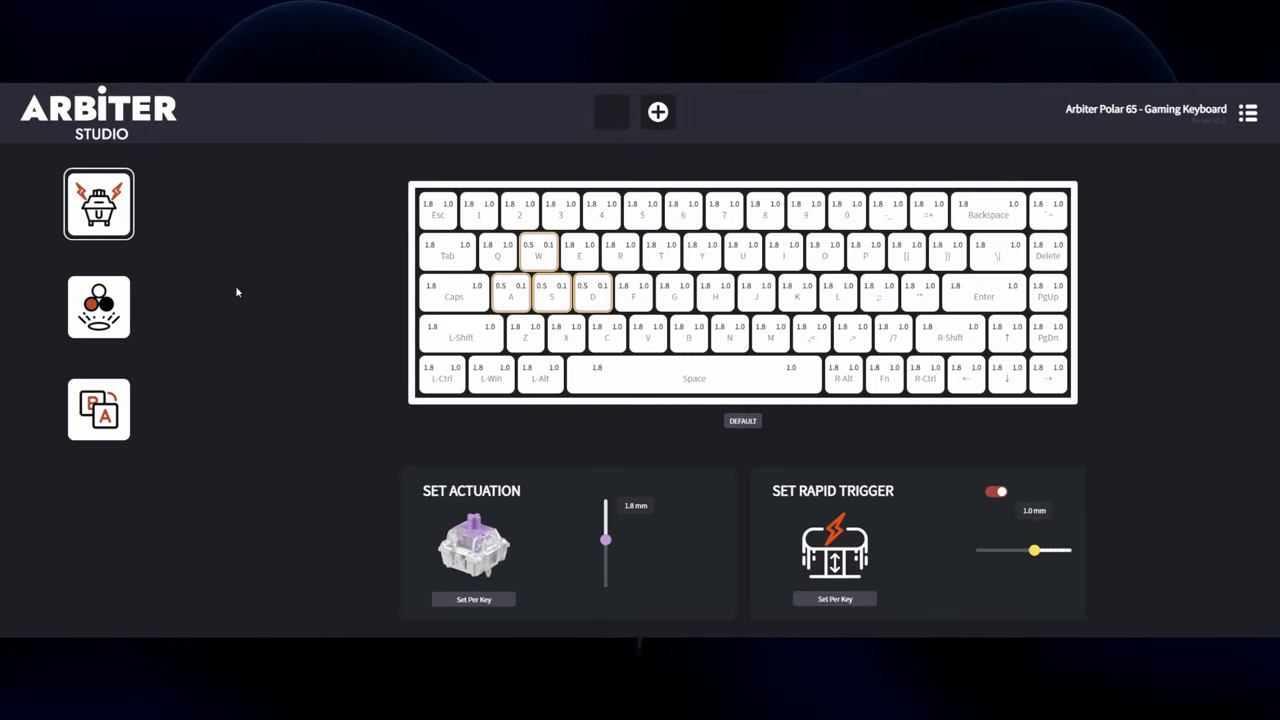
mouse_move(388, 132)
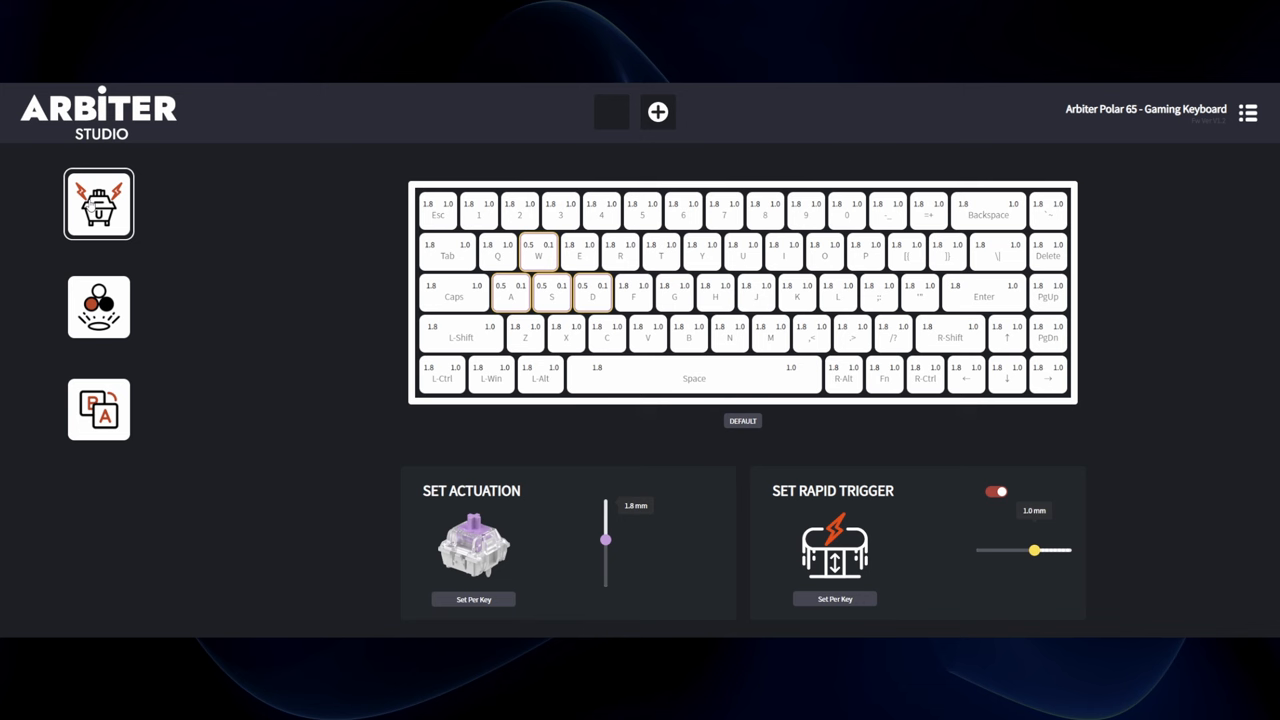
left_click(98, 306)
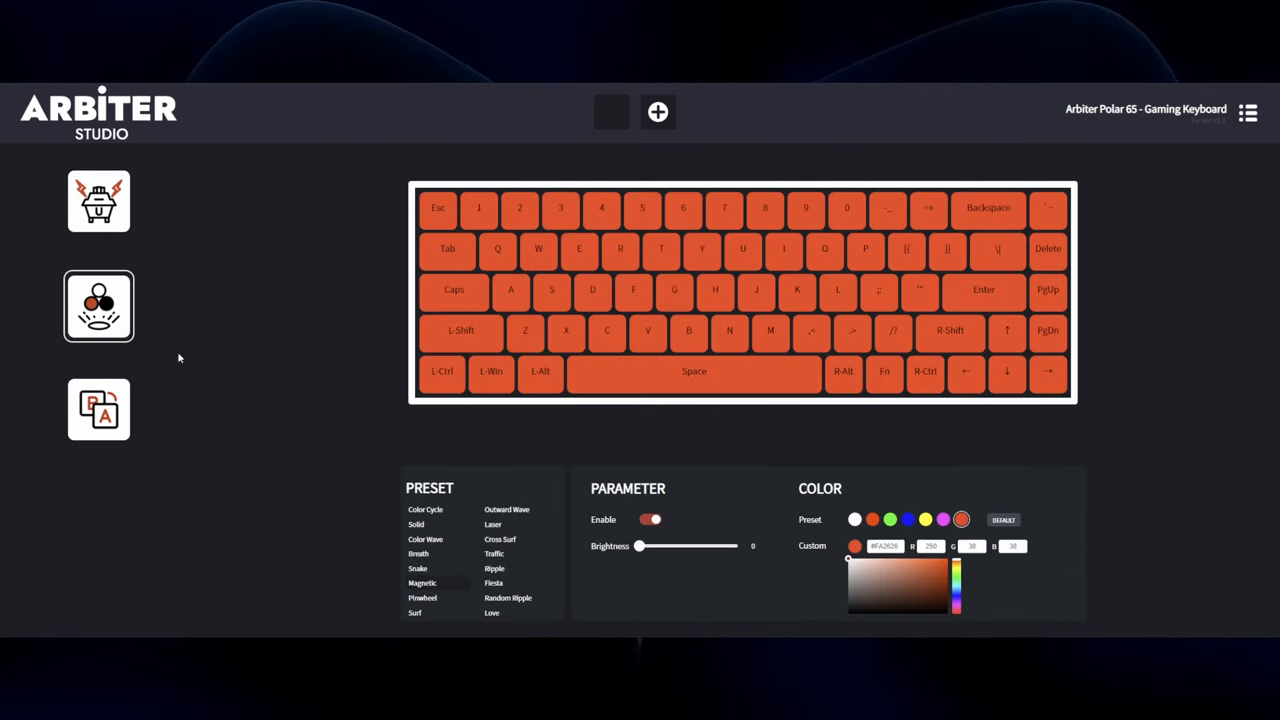
left_click(656, 112)
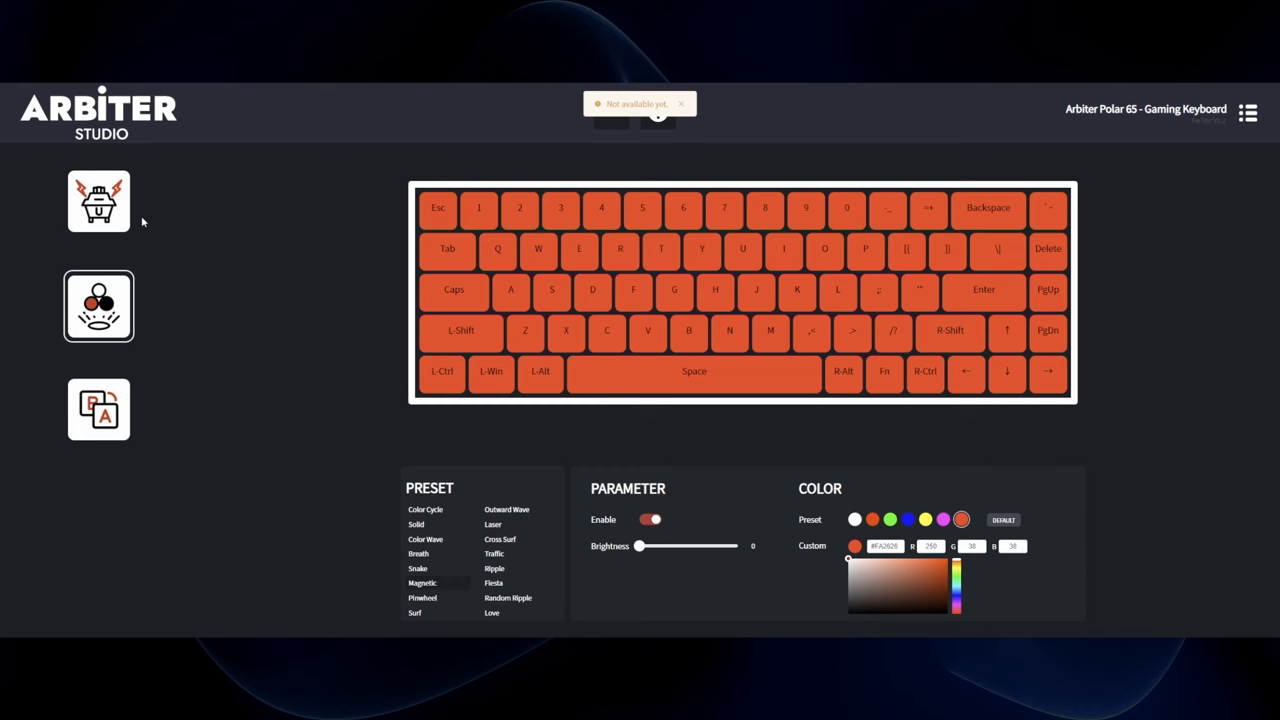
- Return to the Performance view showing actuation and rapid trigger settings
left_click(98, 202)
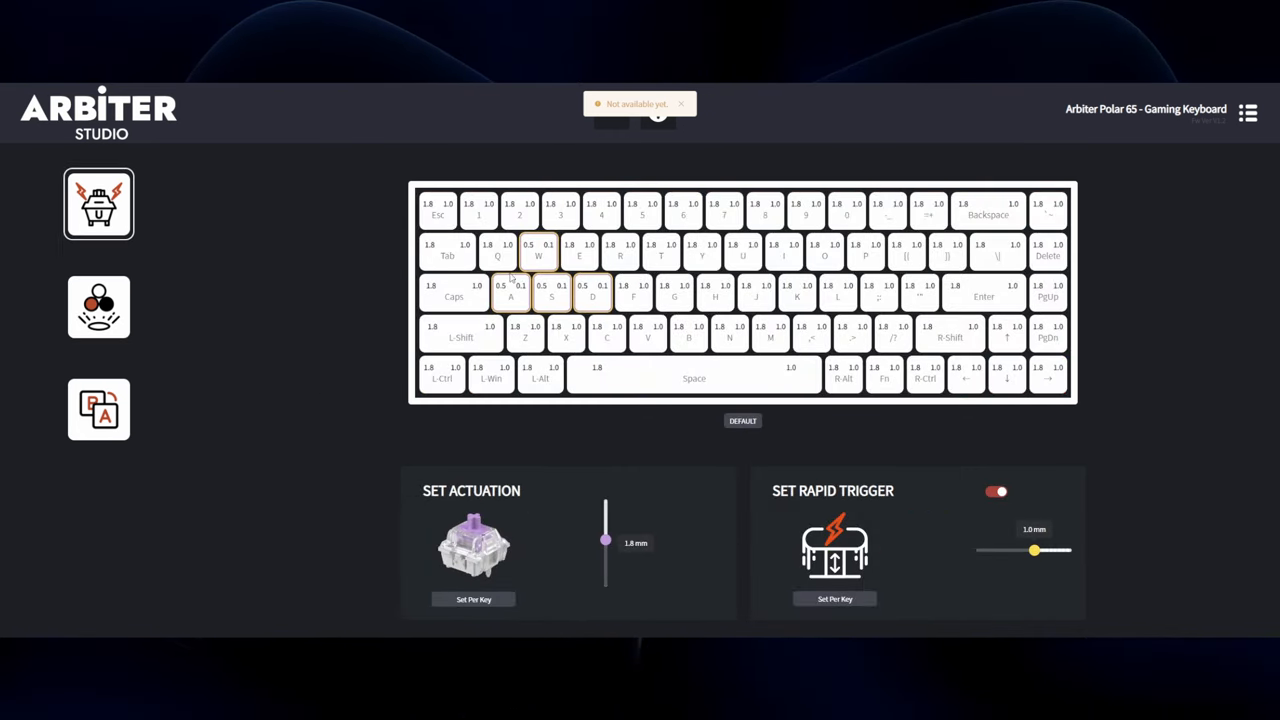
left_click(680, 104)
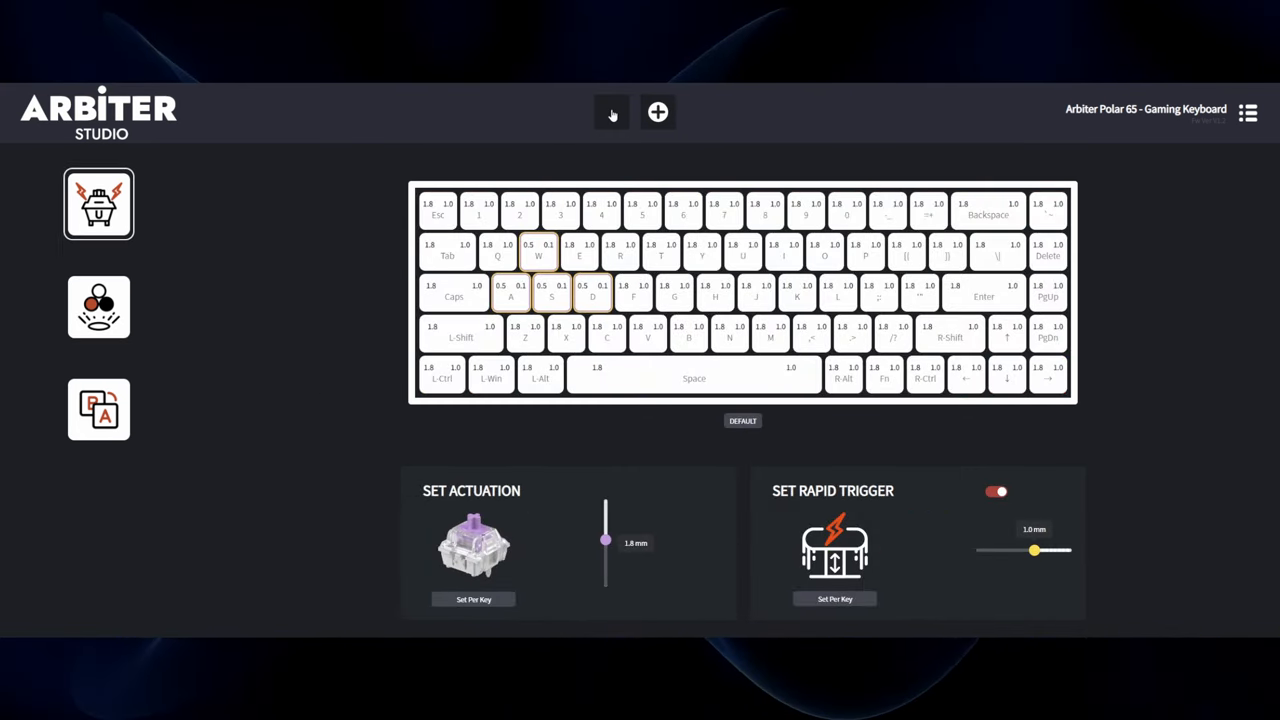
left_click(656, 112)
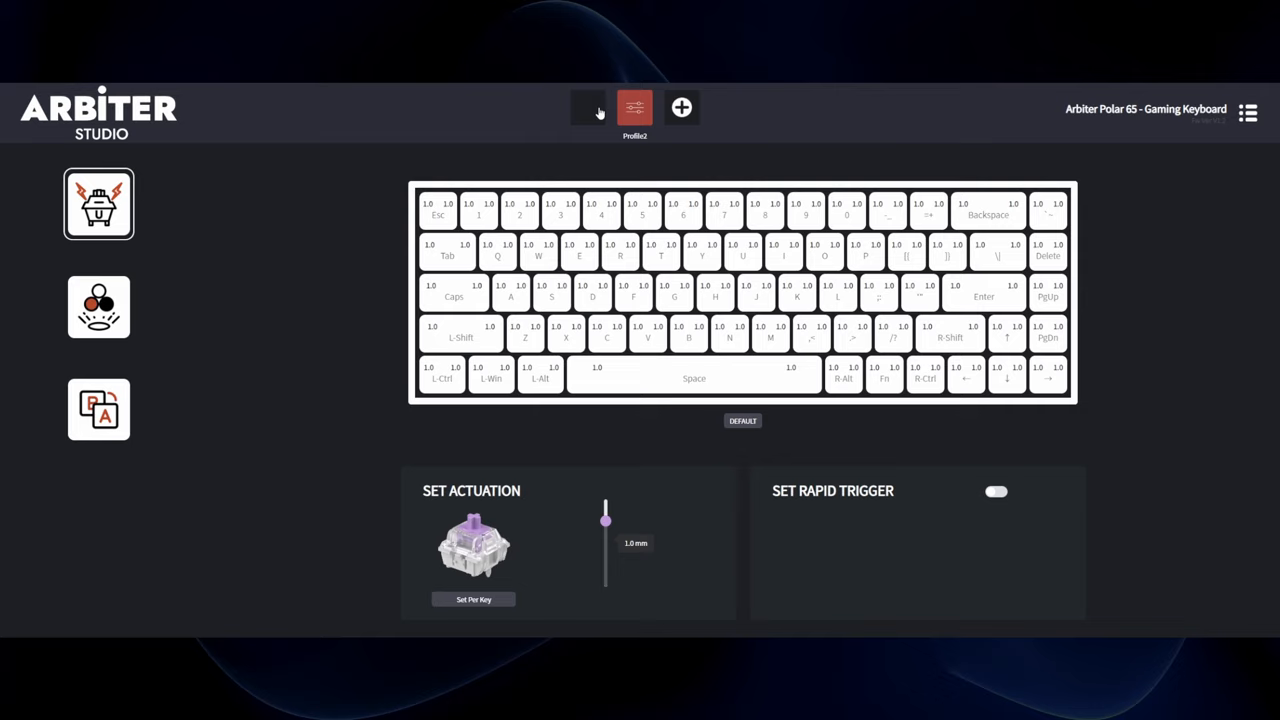
left_click(680, 108)
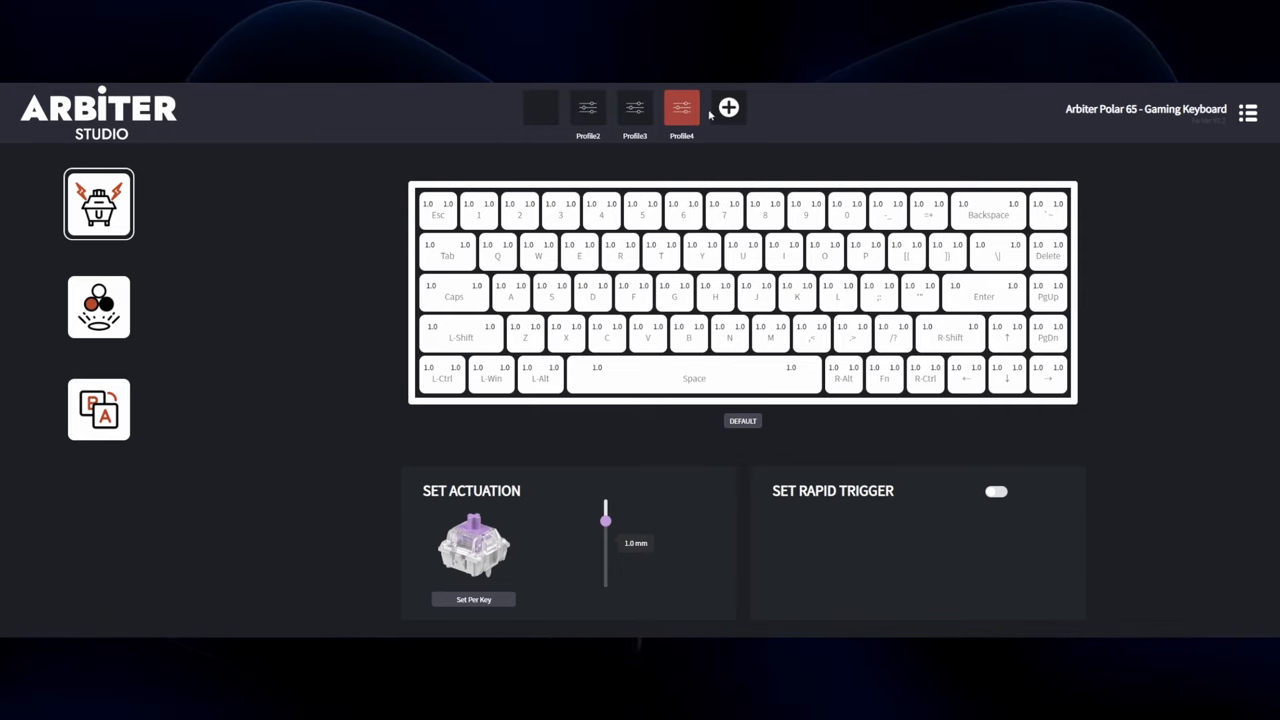
left_click(728, 108)
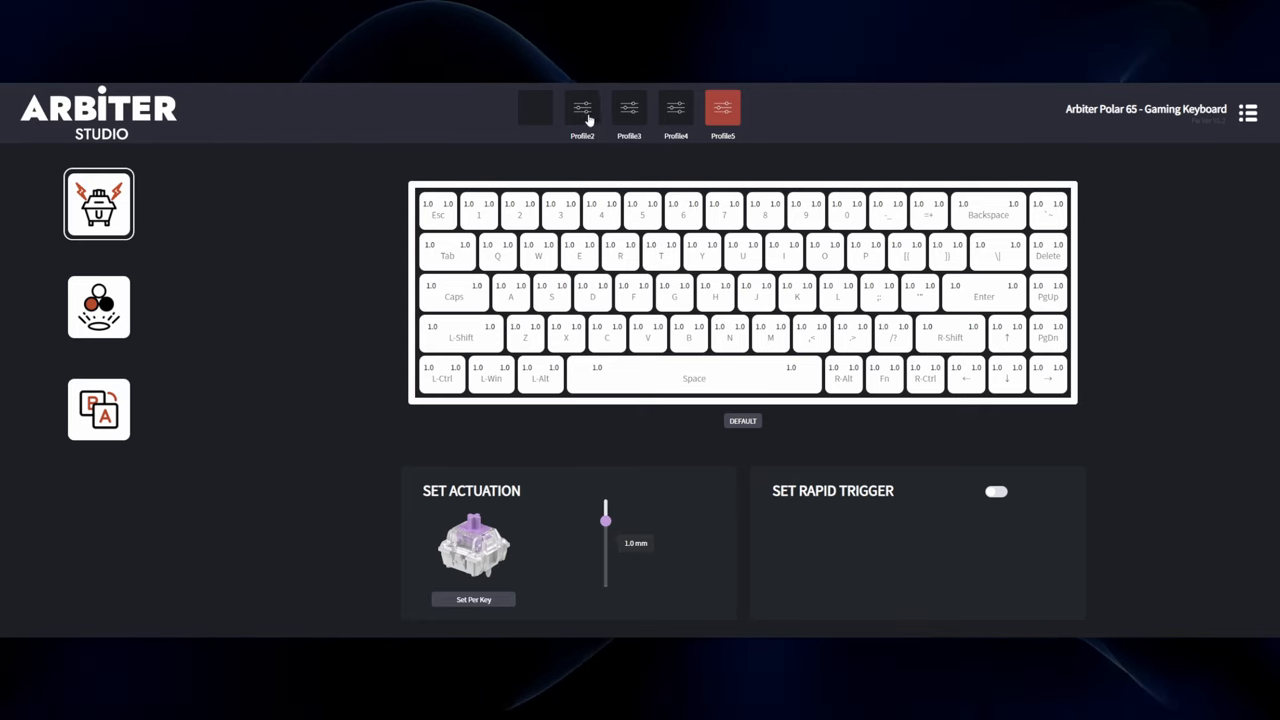
left_click(582, 110)
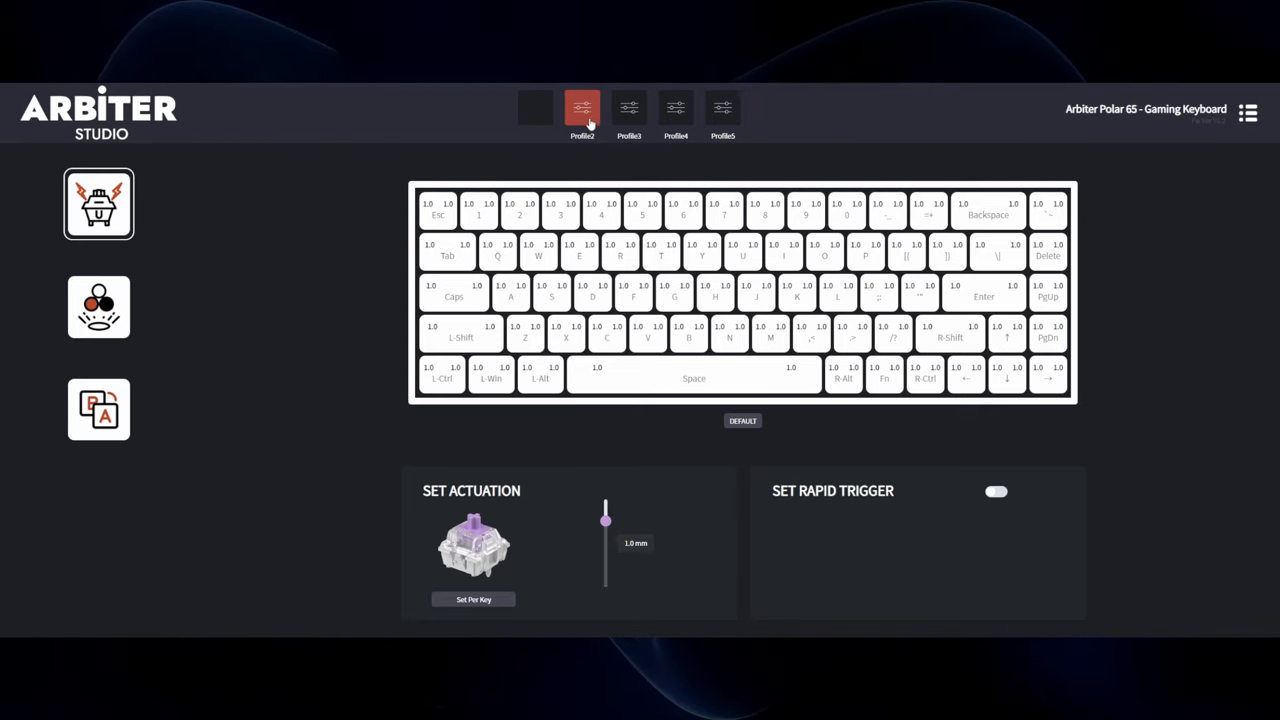
left_click(588, 108)
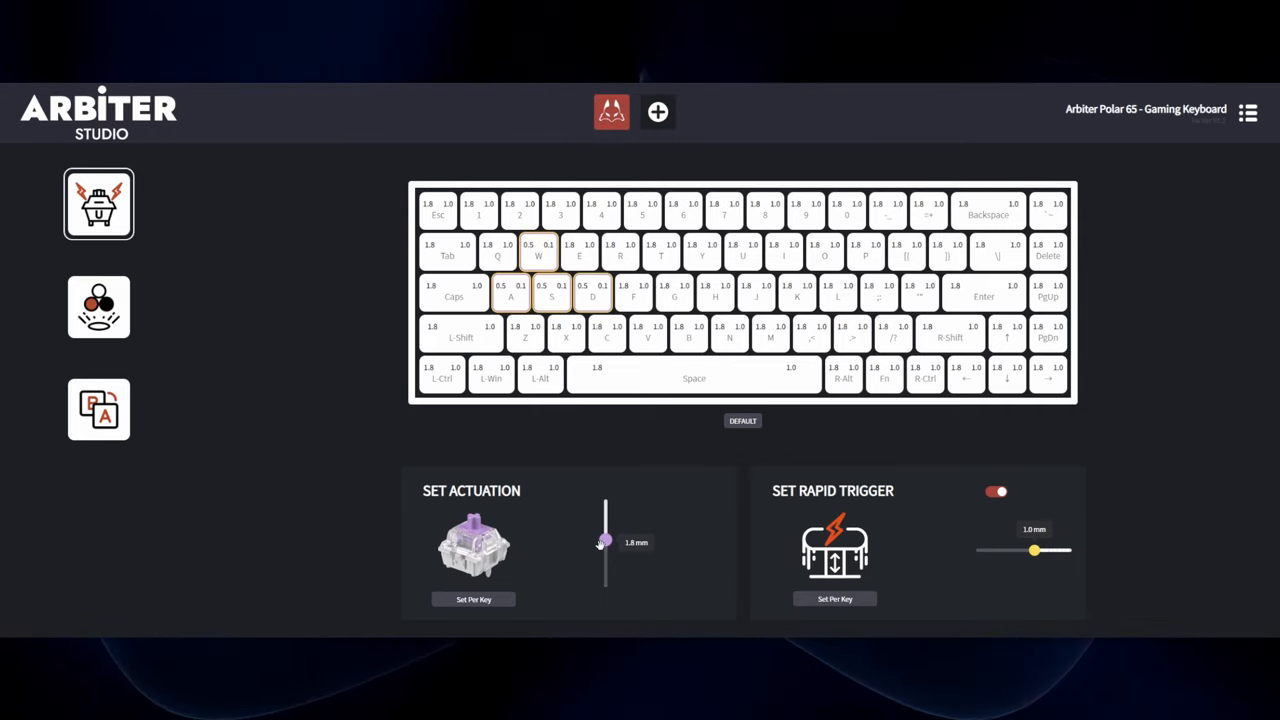
- Sweep the global actuation slider through its range, then restore the default 1.0 on every key
left_click_drag(604, 542, 604, 588)
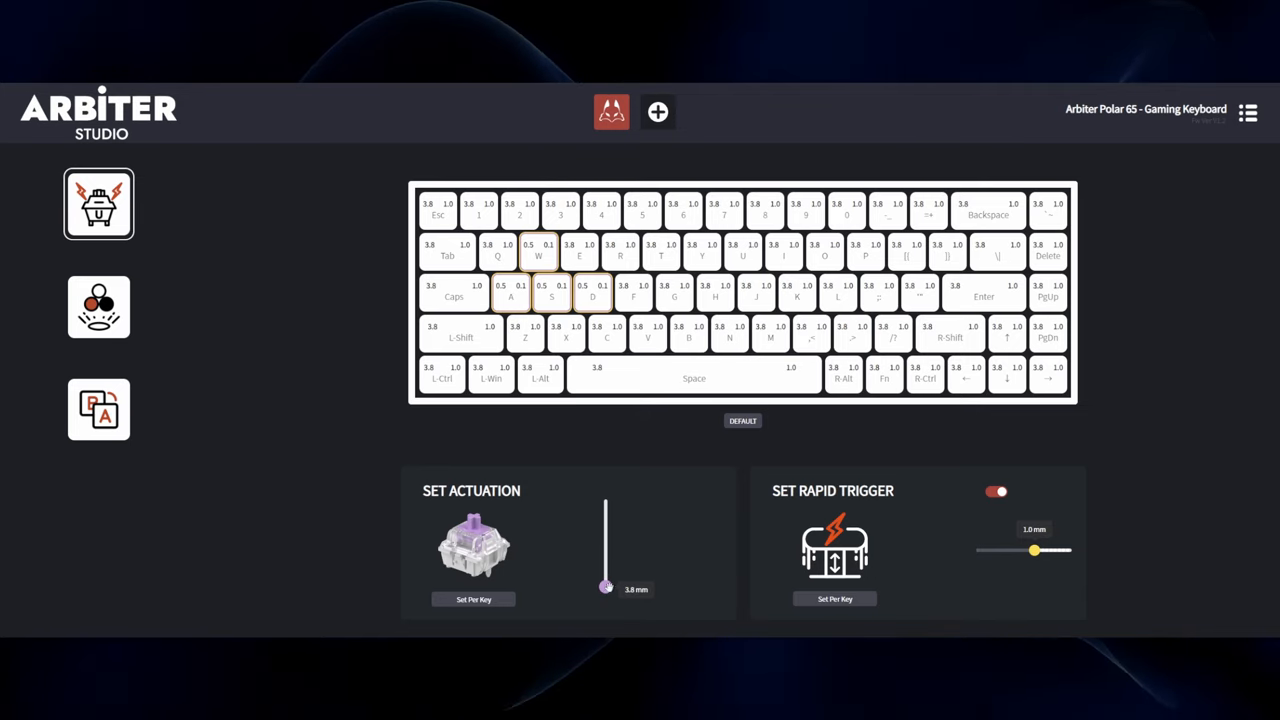
left_click_drag(604, 588, 604, 500)
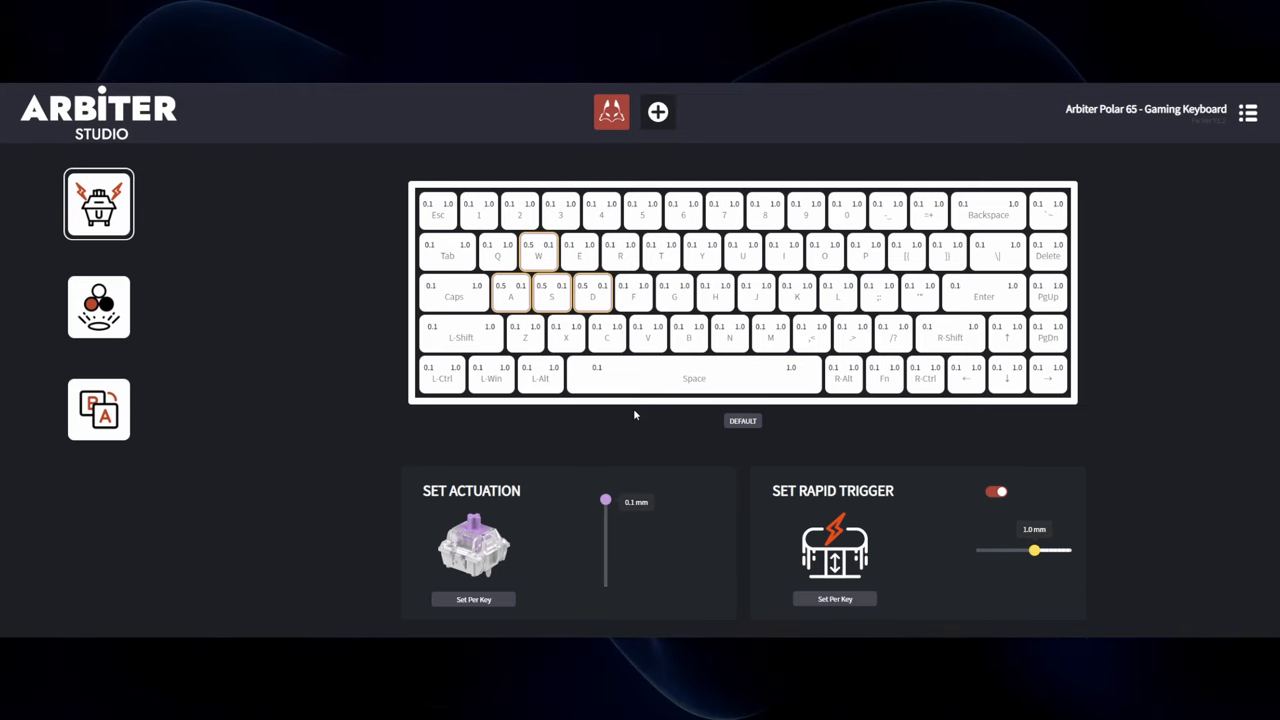
left_click(472, 600)
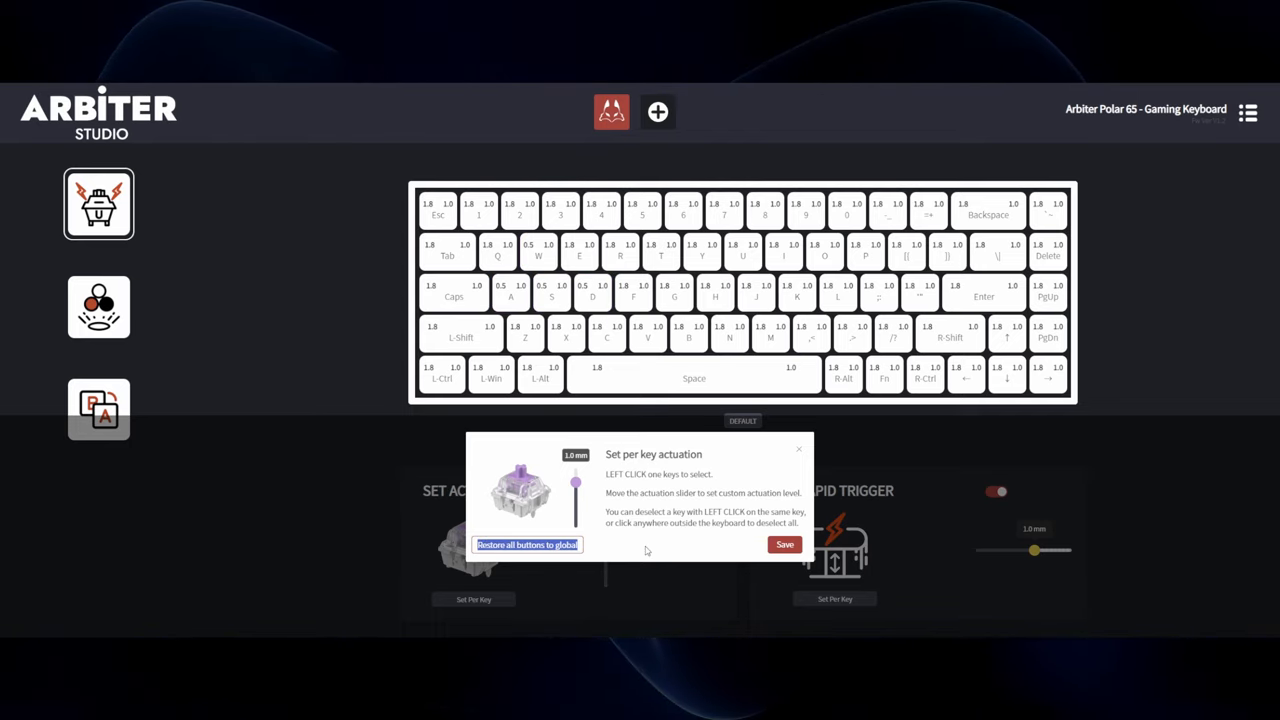
- Give W, A, S and D a 0.1 mm per-key actuation and save it
left_click(538, 250)
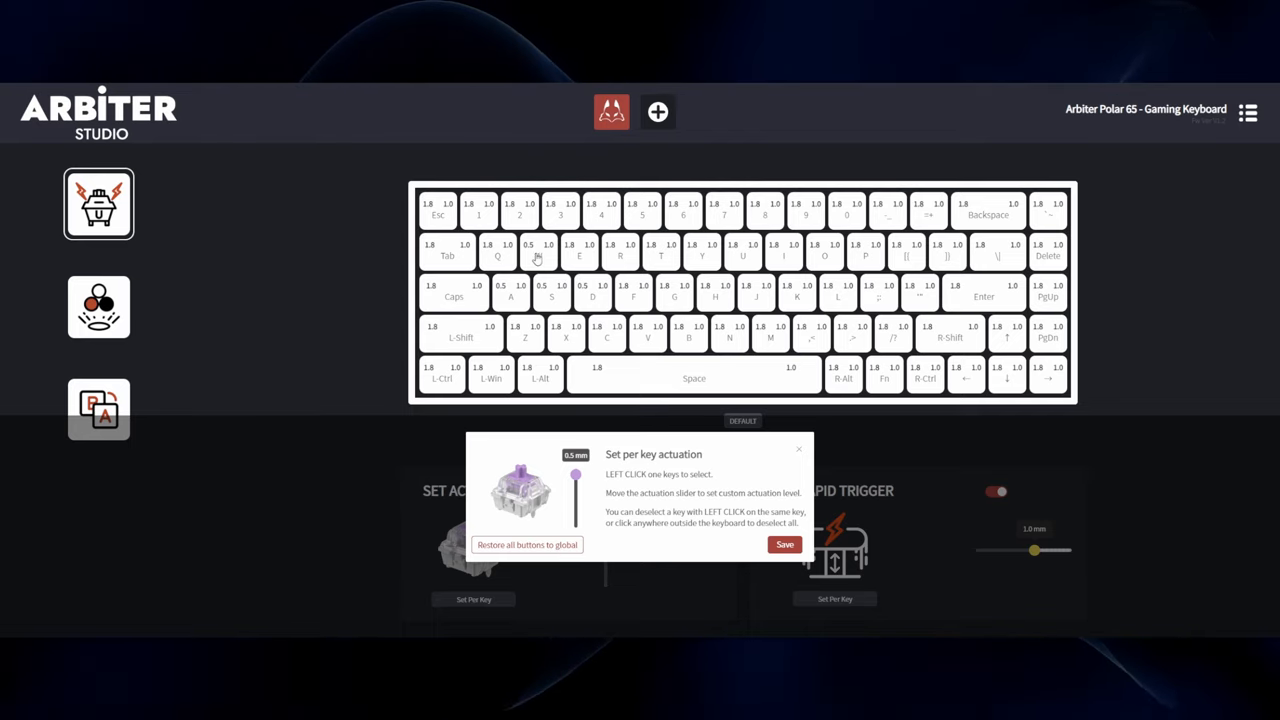
left_click(540, 250)
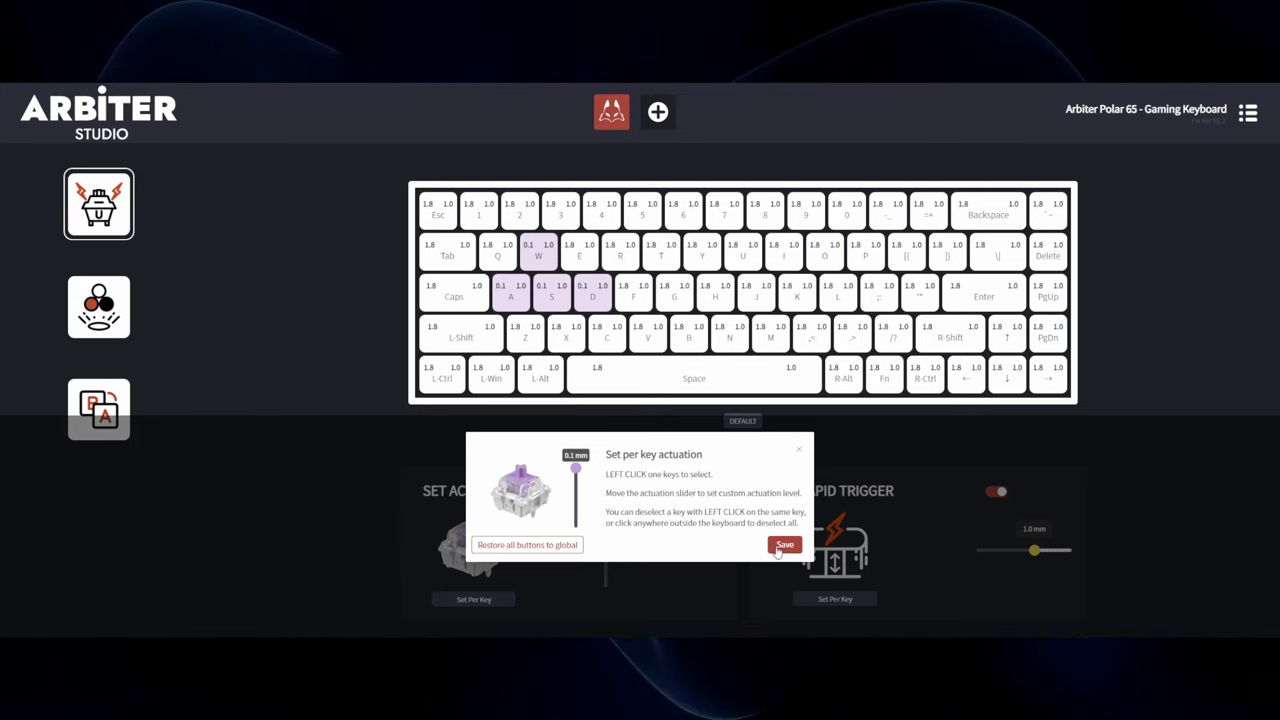
left_click(784, 544)
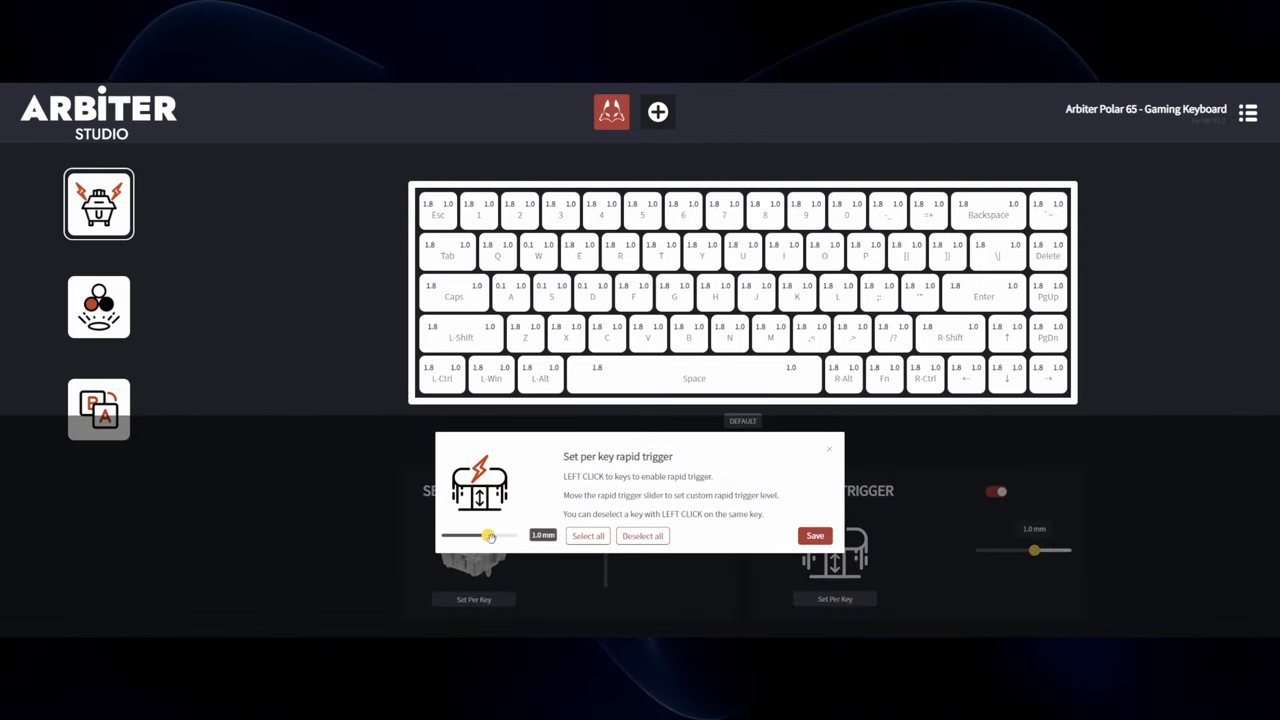
- Select the W, A, S and D movement keys for per-key rapid trigger
left_click(552, 292)
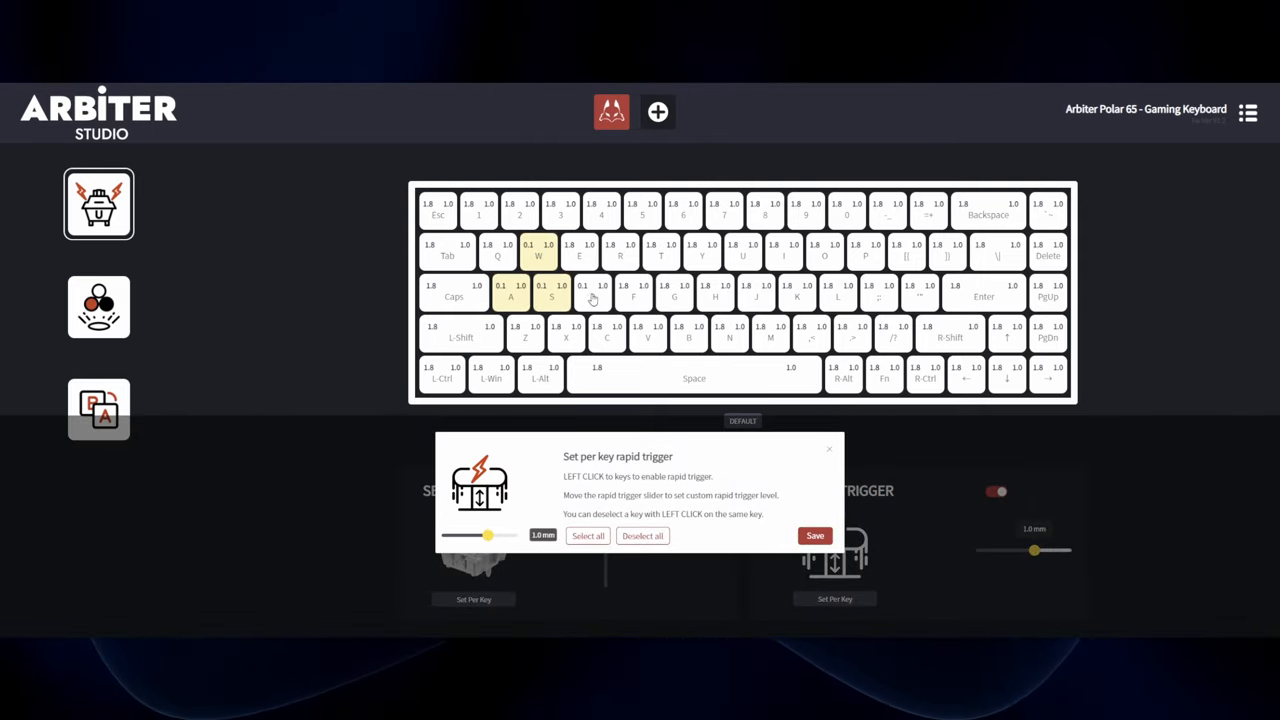
left_click(592, 290)
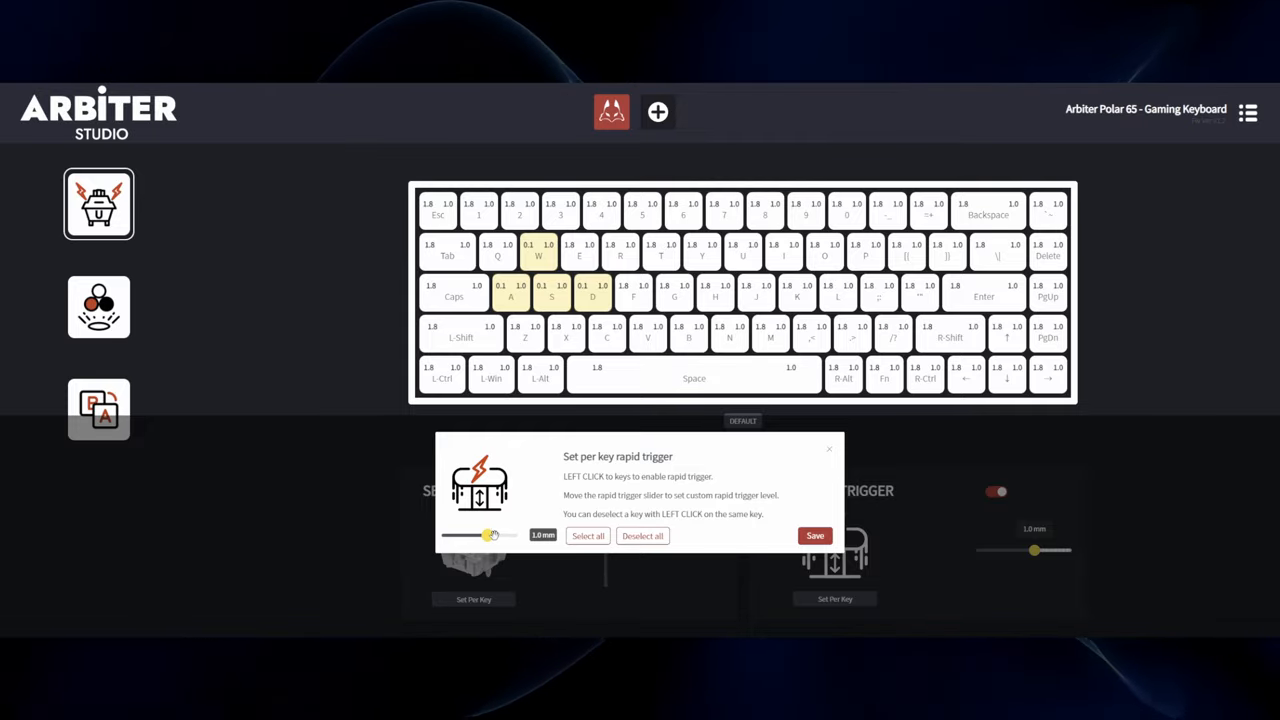